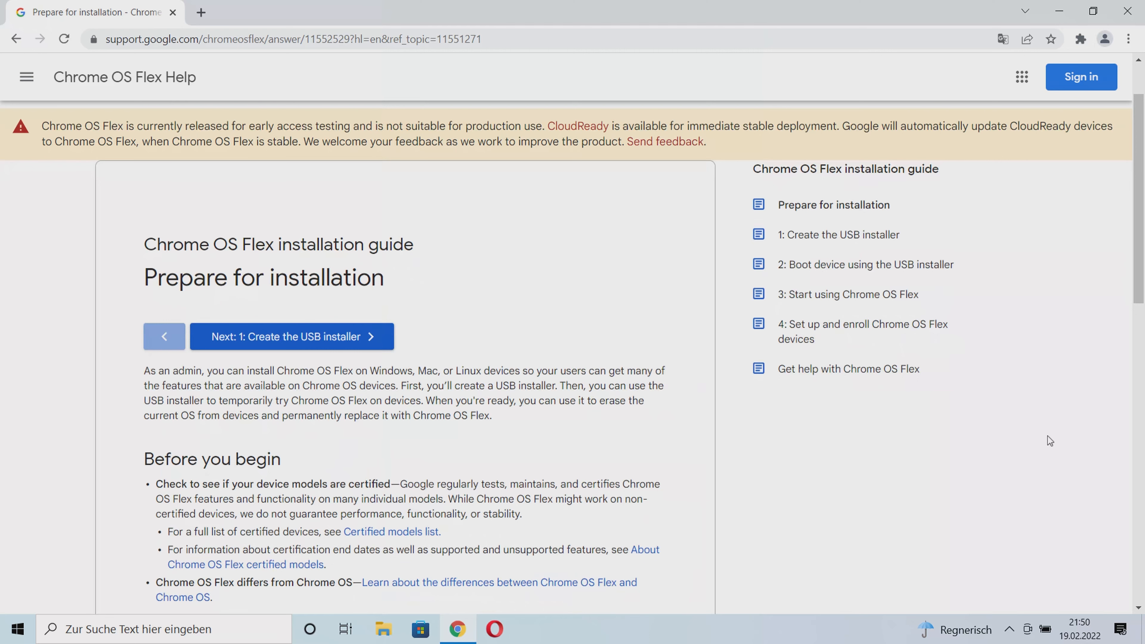
pyautogui.scroll(-3)
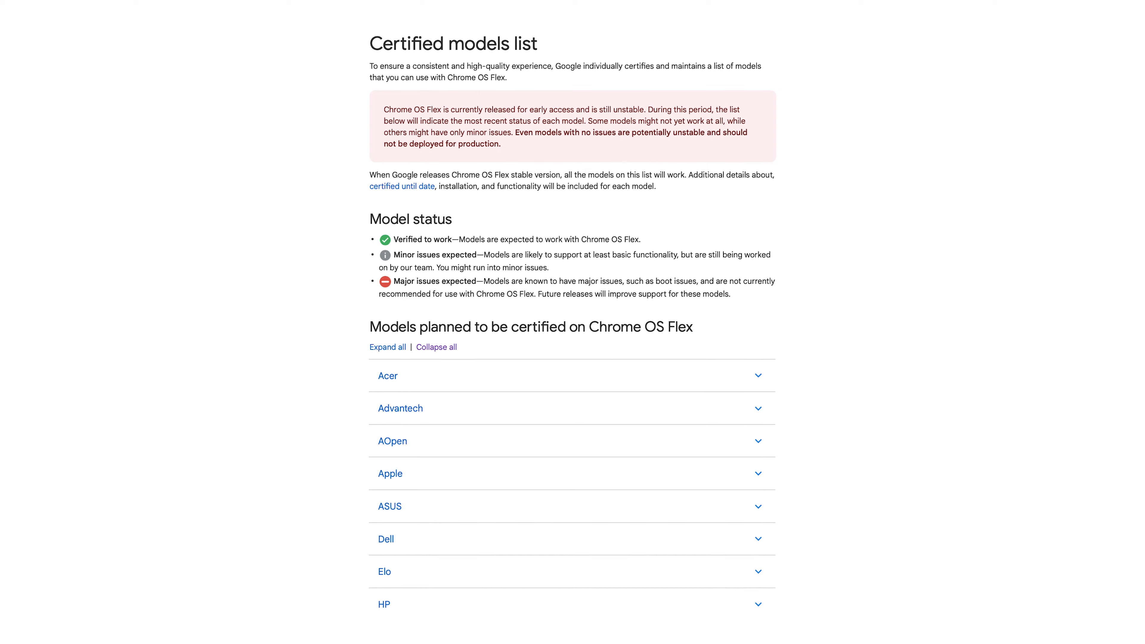
pyautogui.scroll(-3)
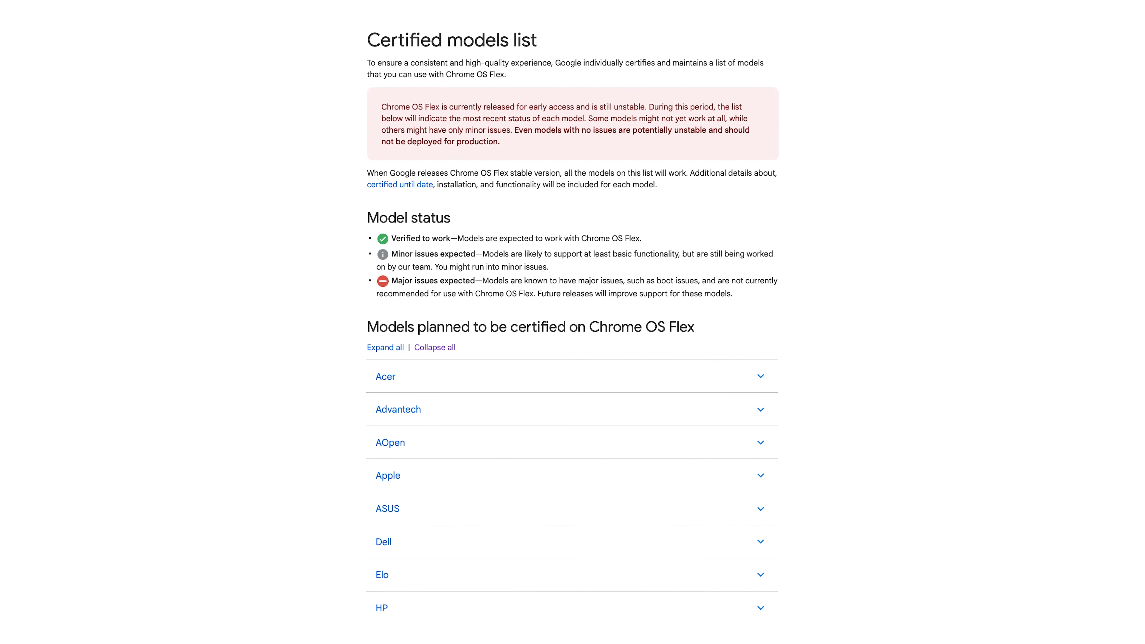